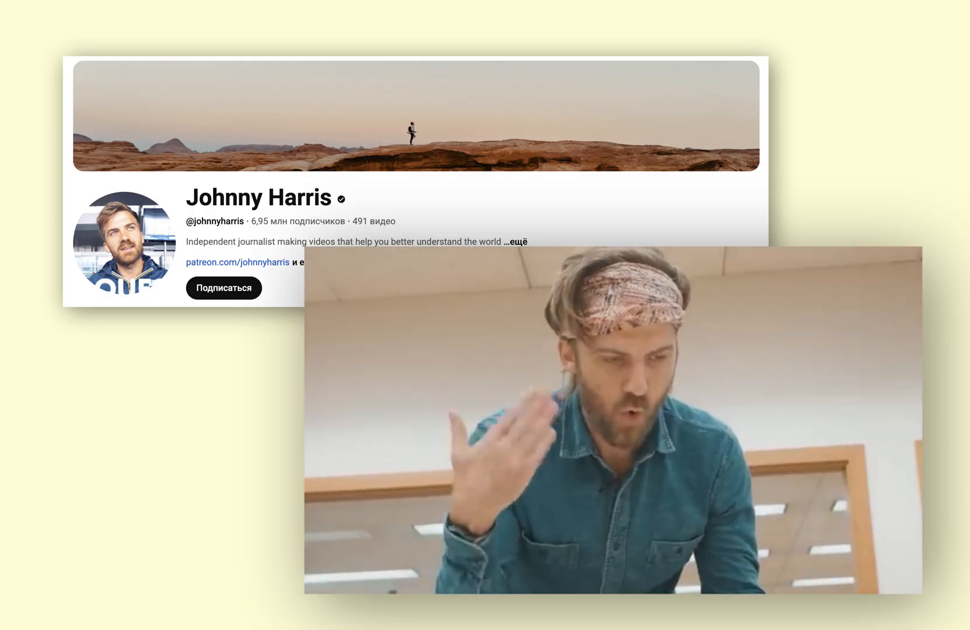
# Create a new HD 1920×1080 composition named 'Map comp'
pyautogui.write('reddit.com/r/mapporn')
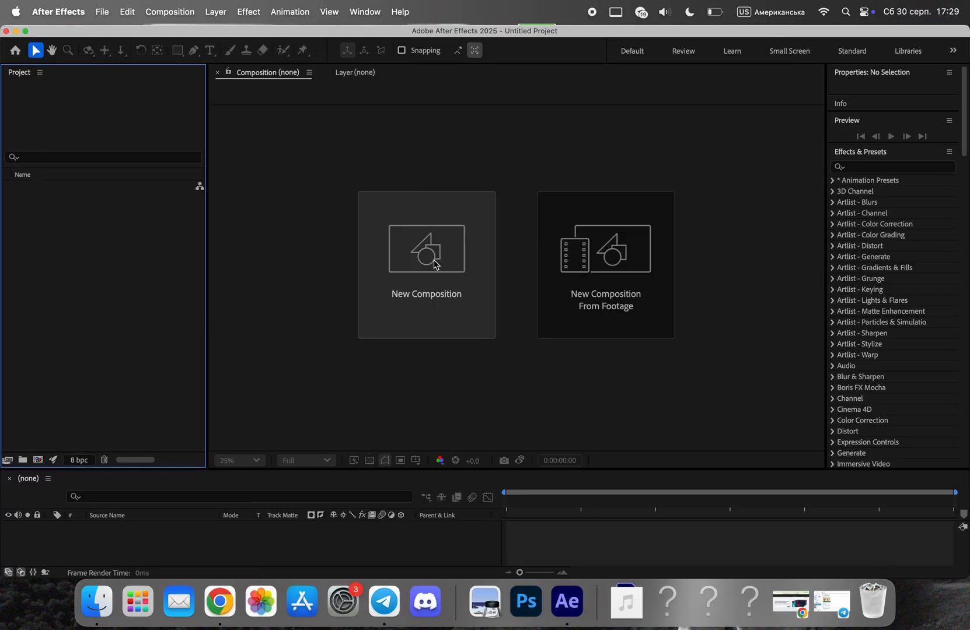
pyautogui.click(426, 249)
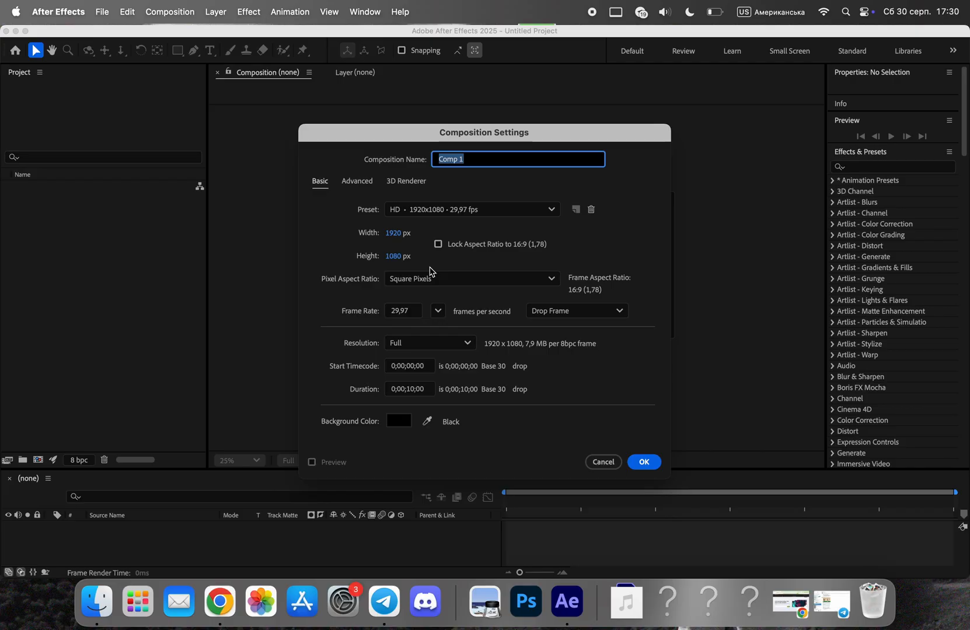
pyautogui.press('Delete')
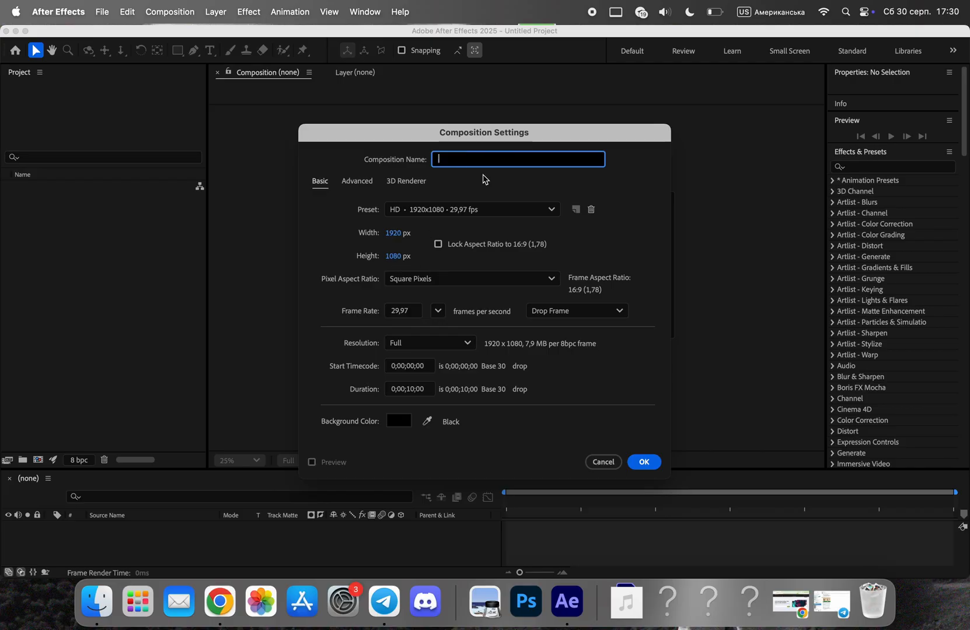
pyautogui.write('Map comp')
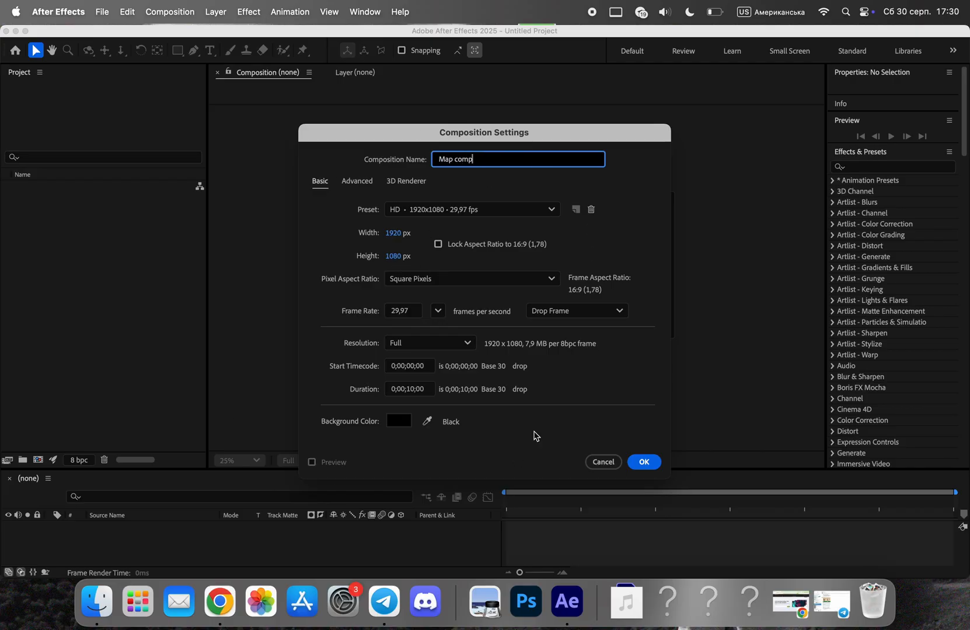
pyautogui.click(643, 462)
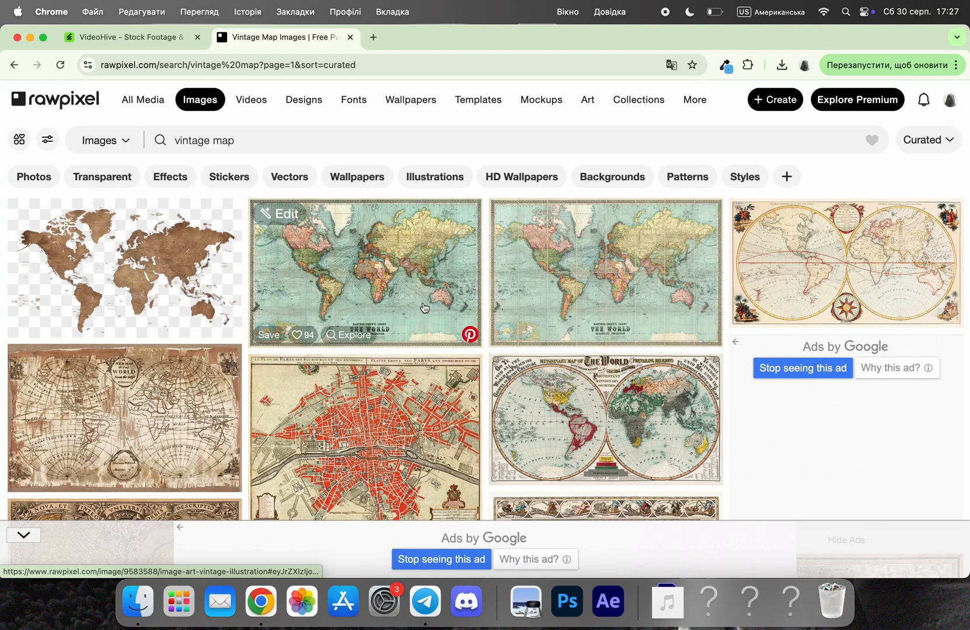
# Open the Bartholomew vintage world chart's download page on rawpixel
pyautogui.click(364, 272)
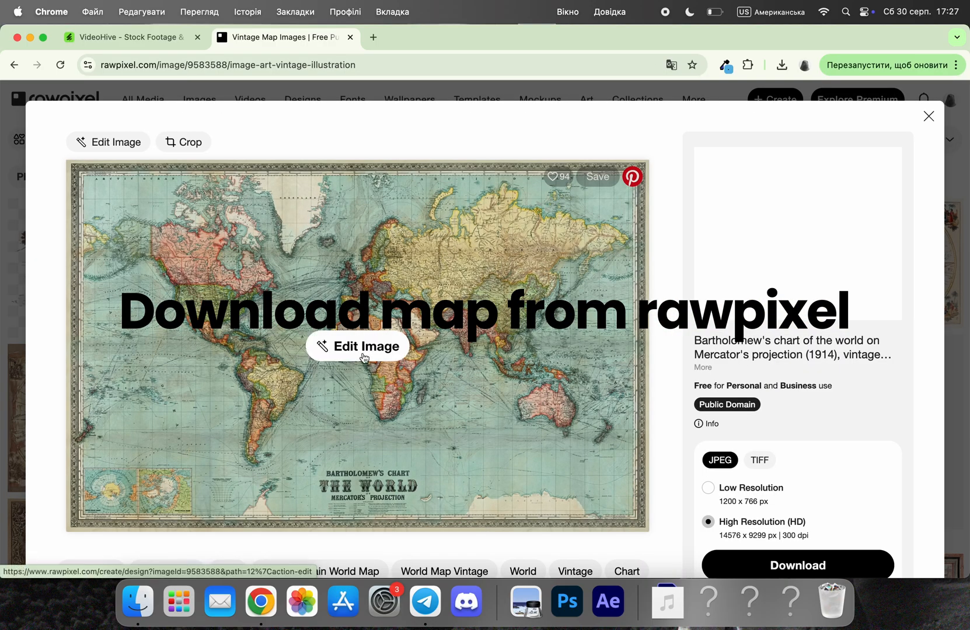
pyautogui.scroll(-3)
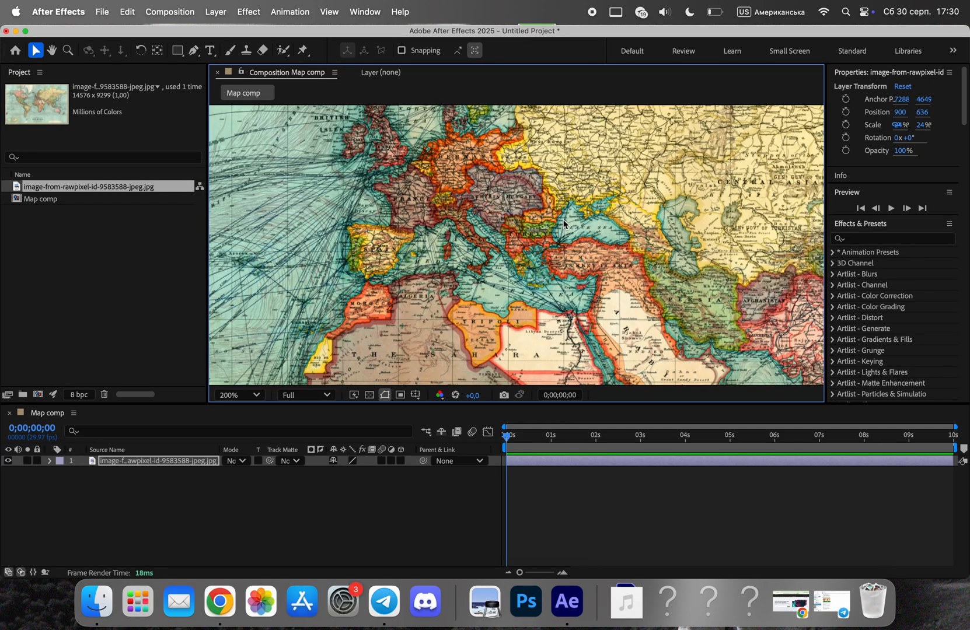
# Reset the map layer's scale to 100% so it frames Europe
pyautogui.click(238, 394)
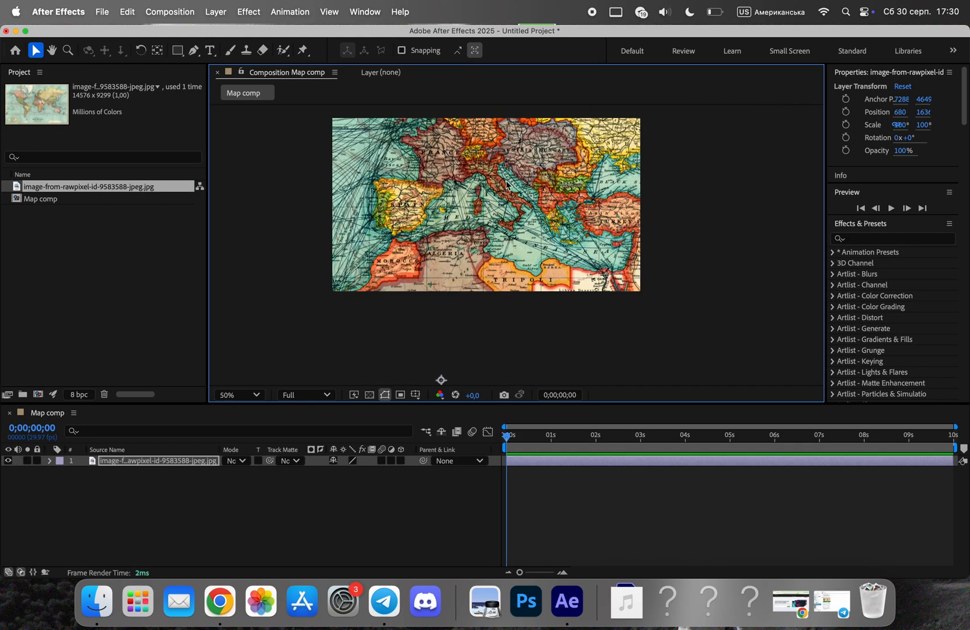
pyautogui.click(237, 395)
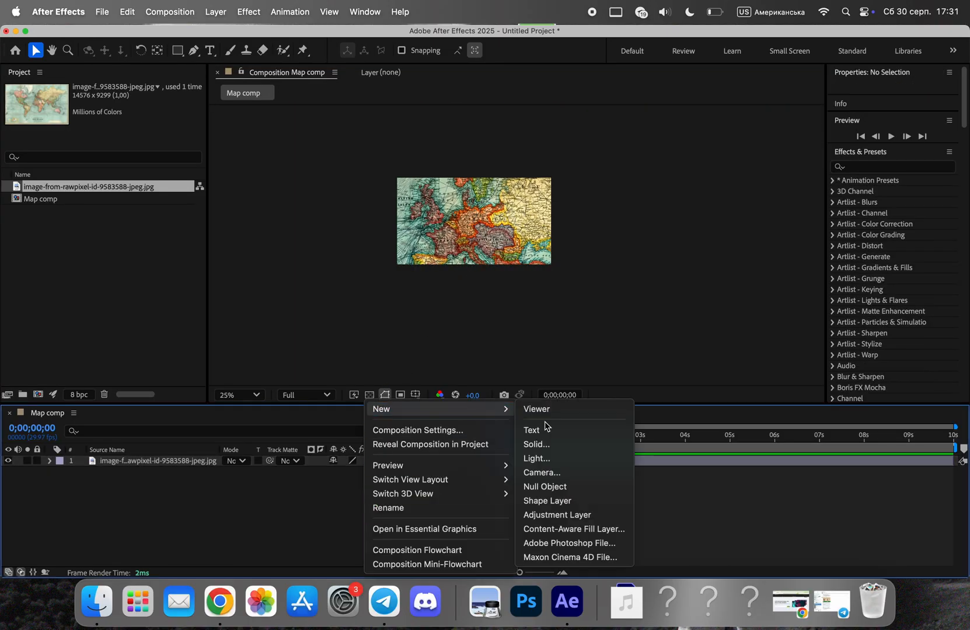
# Add Camera 1 and a Null 1 object to steer it
pyautogui.click(541, 472)
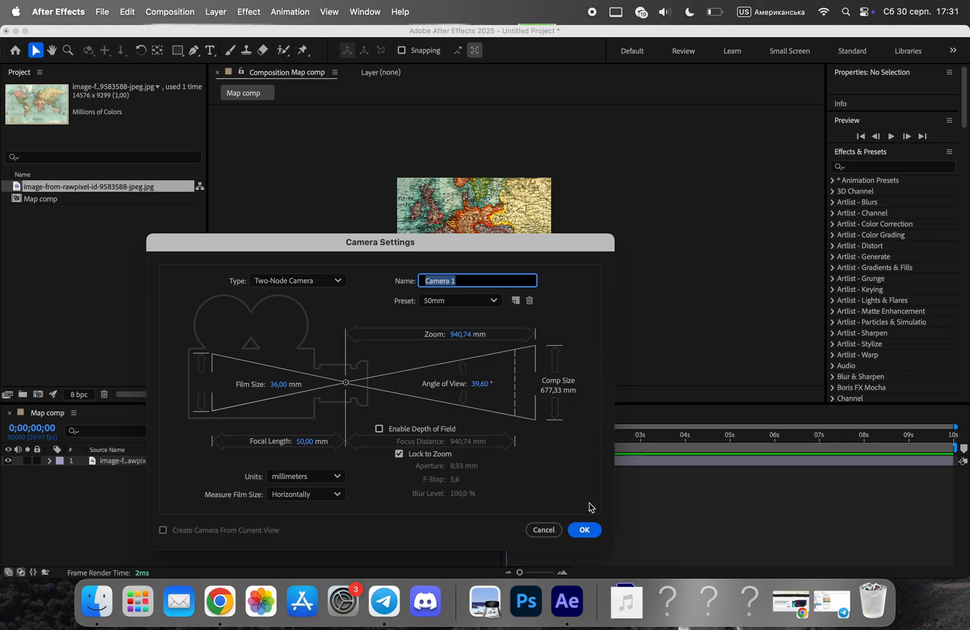
pyautogui.click(583, 530)
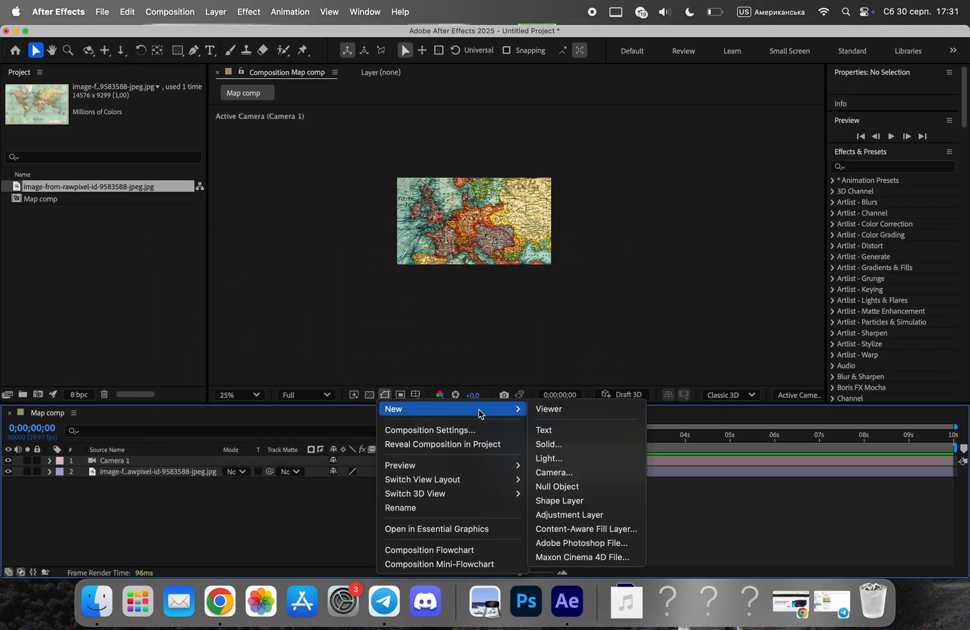
pyautogui.click(556, 487)
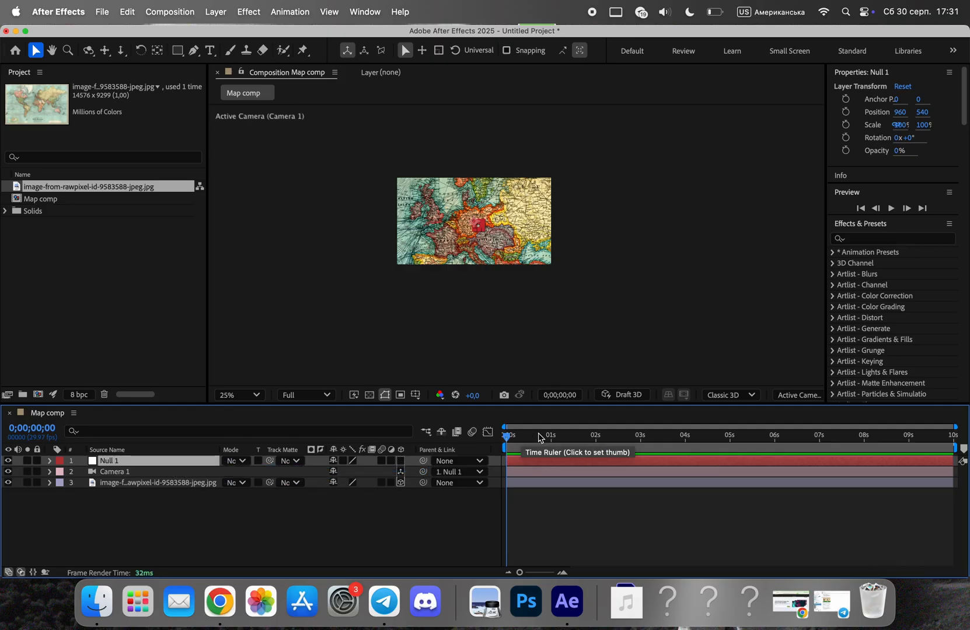
# Keyframe Null 1's position so the camera moves from the whole map into Germany
pyautogui.click(49, 461)
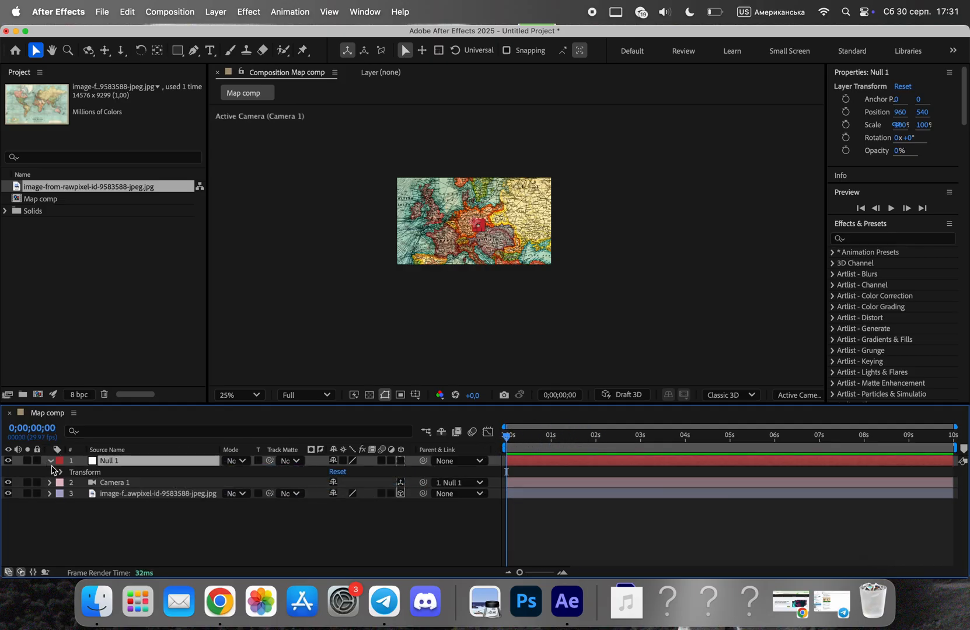
pyautogui.click(61, 471)
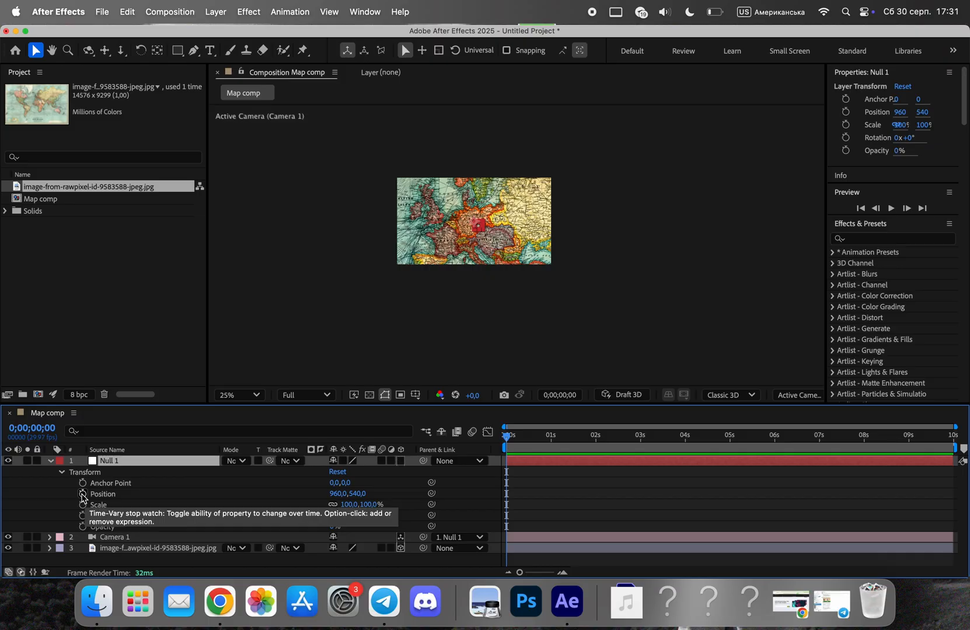
pyautogui.click(80, 494)
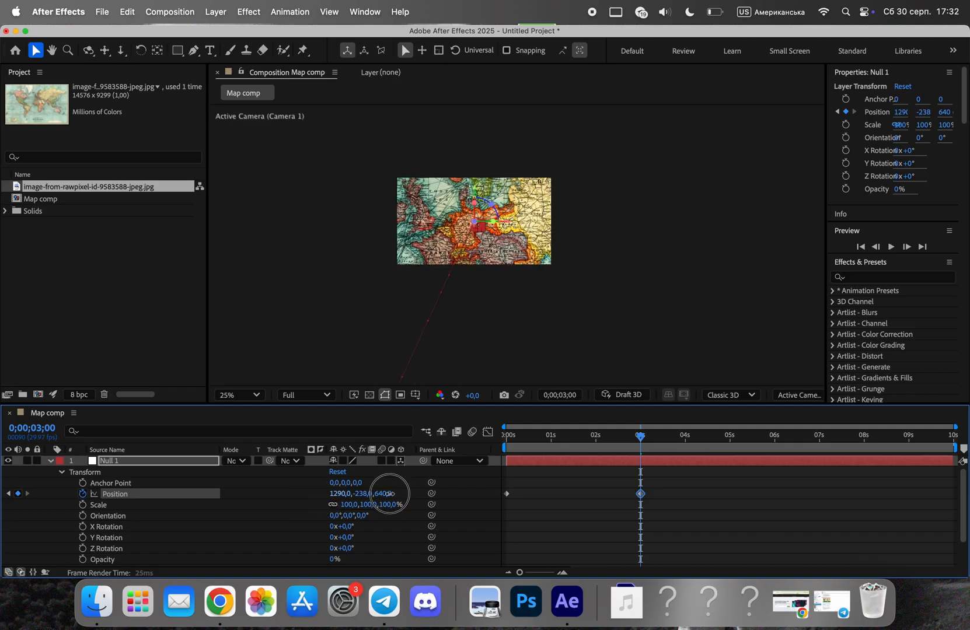
pyautogui.click(596, 430)
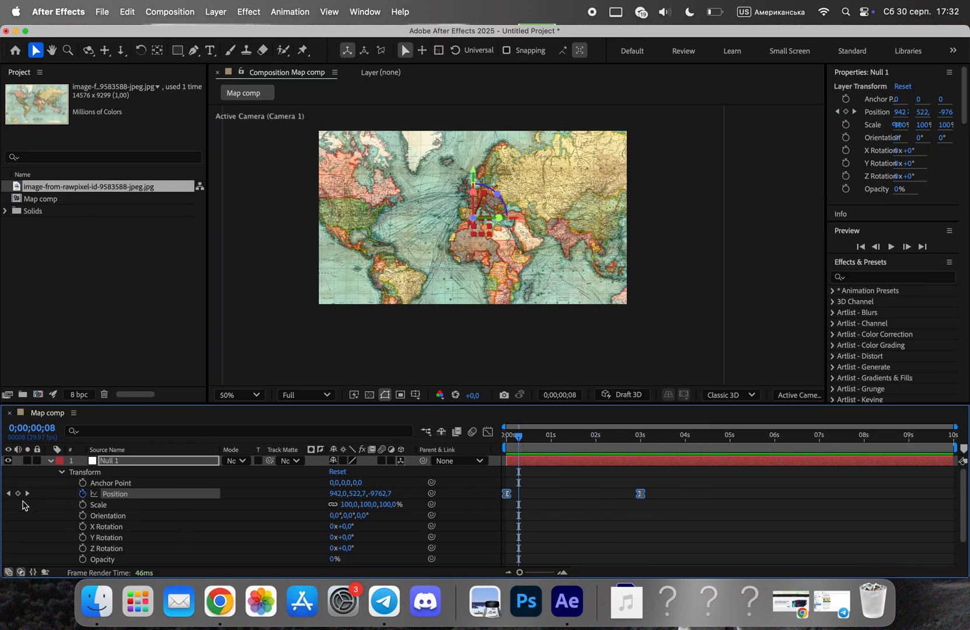
# Duplicate the map layer and open the copy in the Layer panel
pyautogui.press('cmd+d')
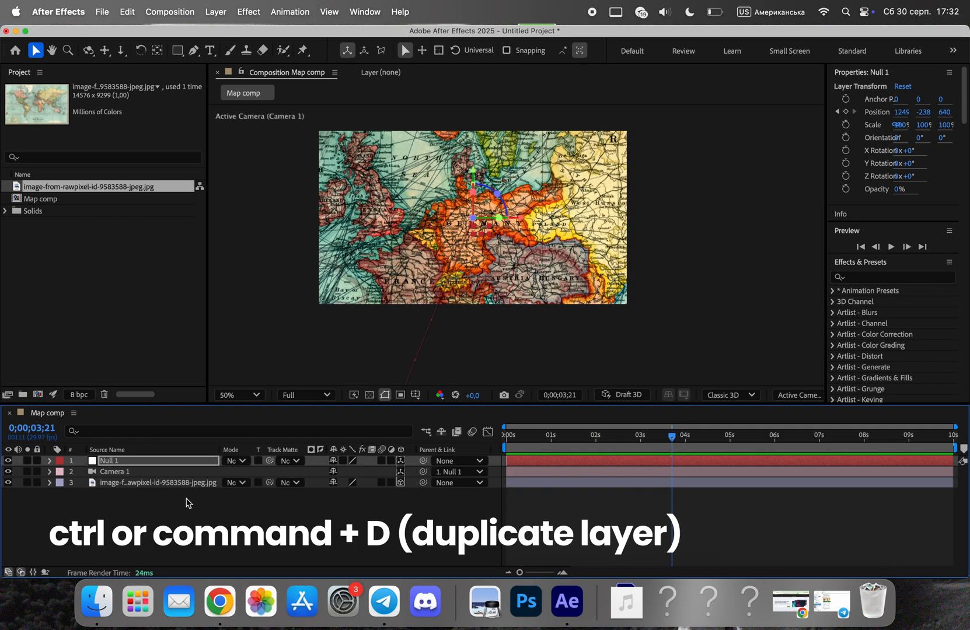
pyautogui.press('cmd+d')
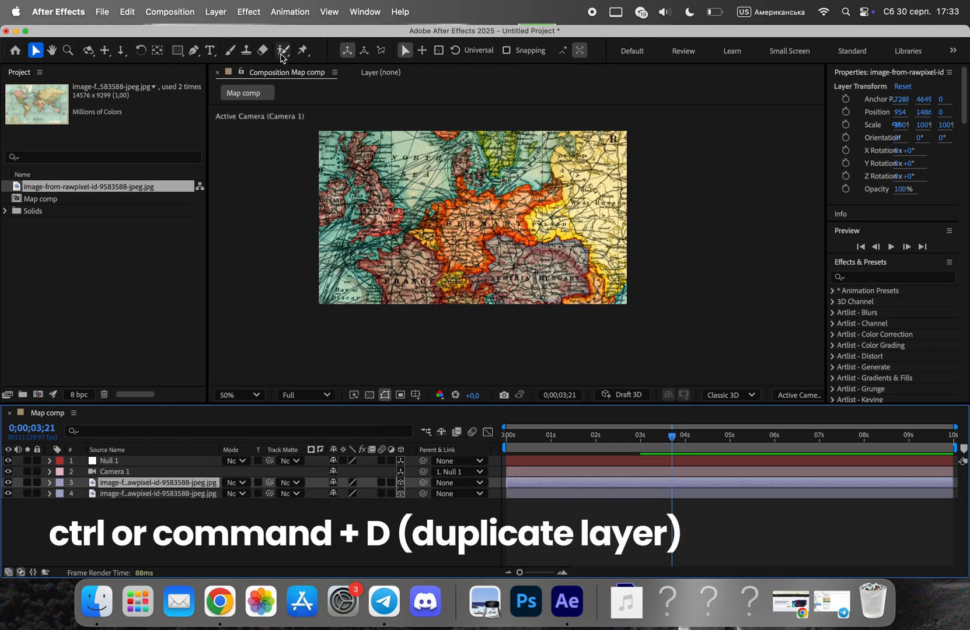
pyautogui.doubleClick(157, 482)
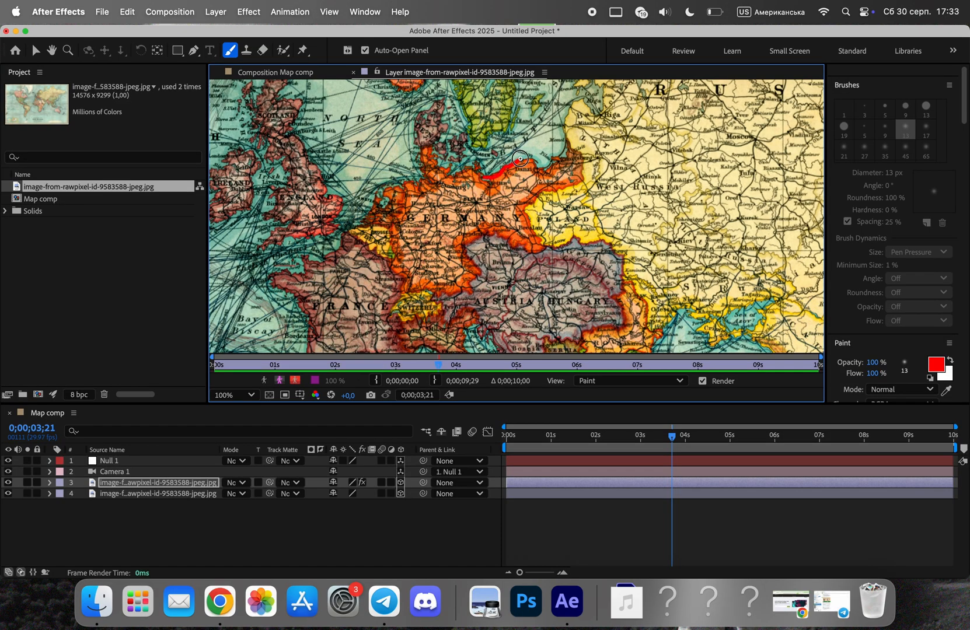
# Paint a red brush outline tracing Germany's border on the map copy
pyautogui.moveTo(519, 158); pyautogui.dragTo(575, 182)
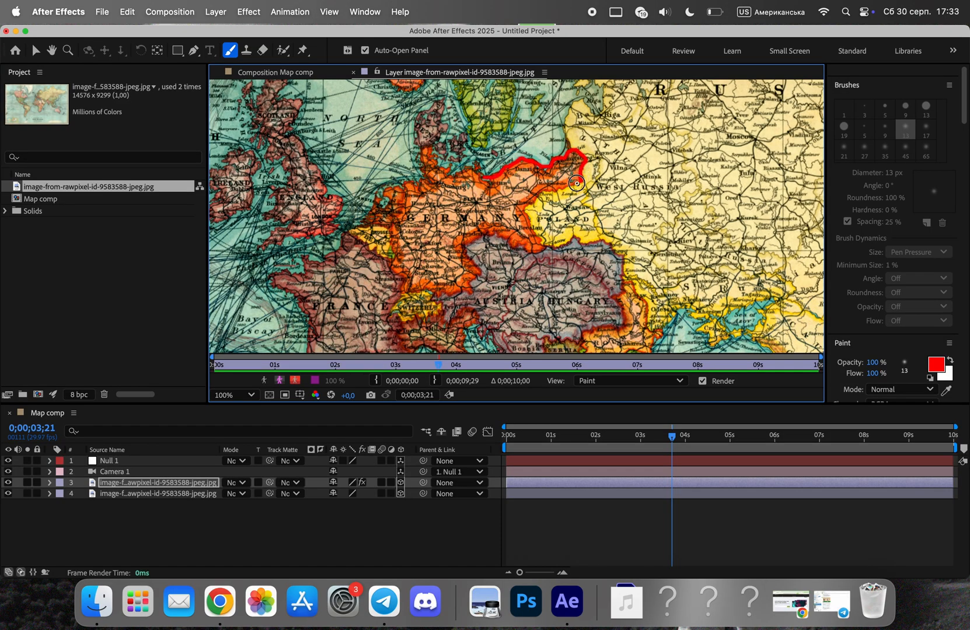
pyautogui.moveTo(577, 182); pyautogui.dragTo(522, 247)
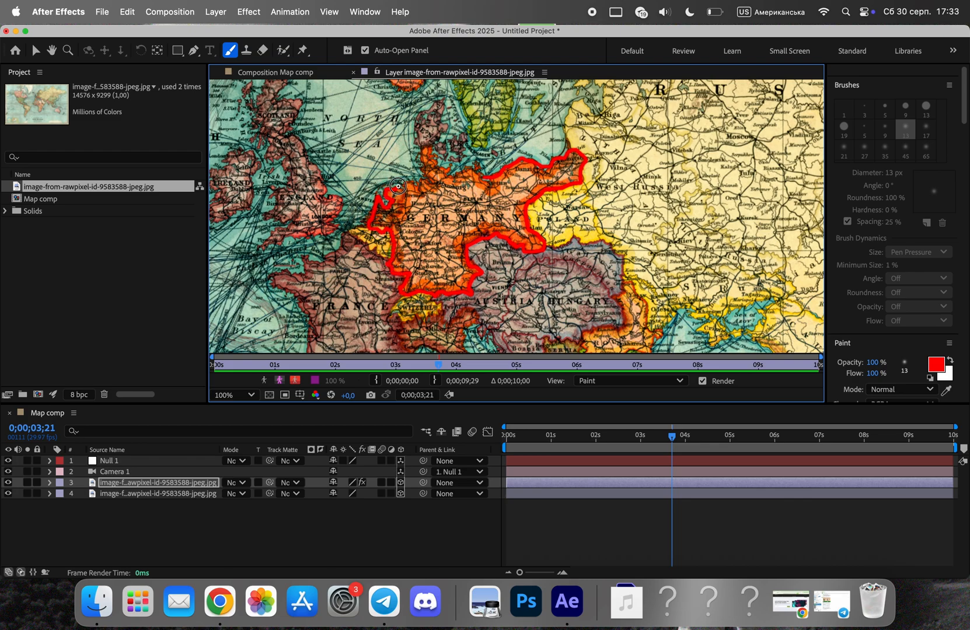
pyautogui.moveTo(396, 185); pyautogui.dragTo(448, 173)
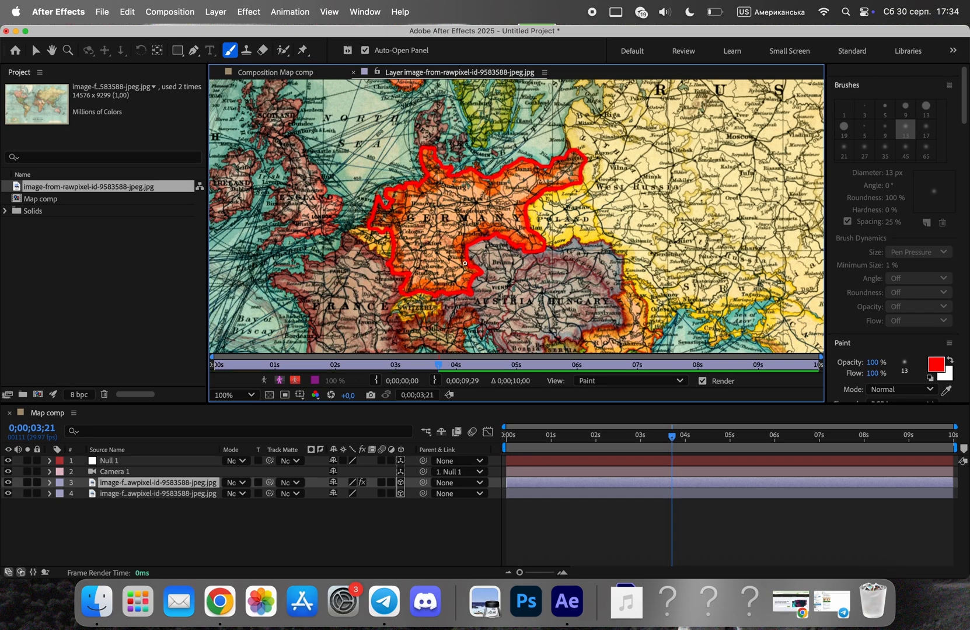
pyautogui.click(49, 482)
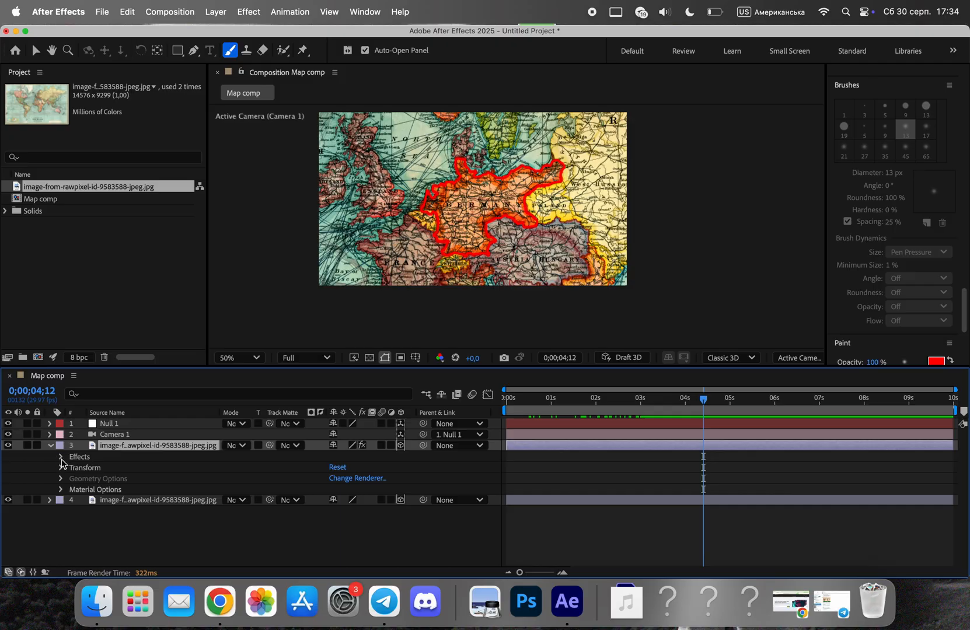
# Set the Paint effect's Brush 1 stroke colour to white, painting on transparent
pyautogui.click(60, 456)
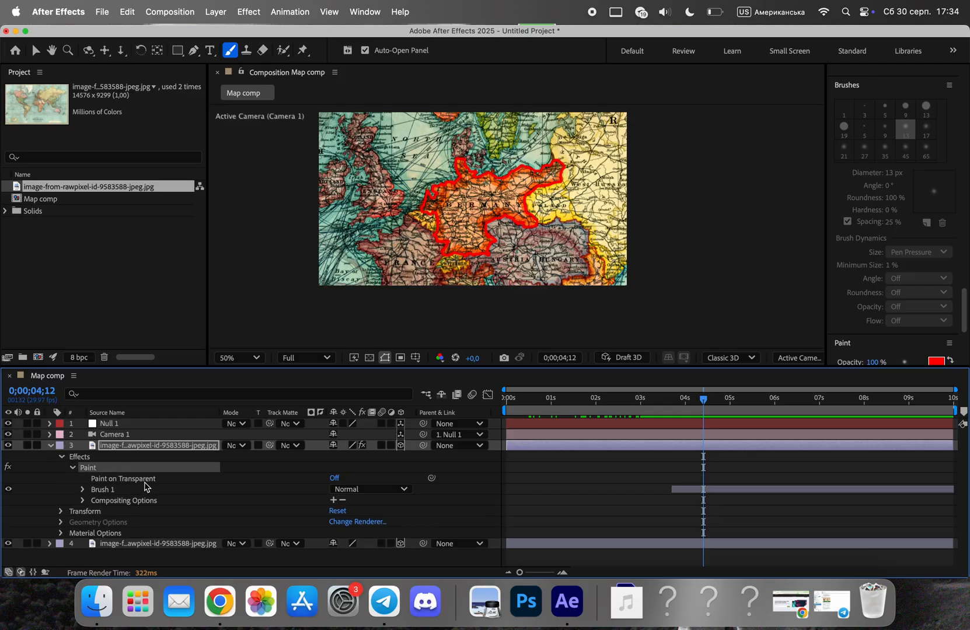
pyautogui.click(82, 500)
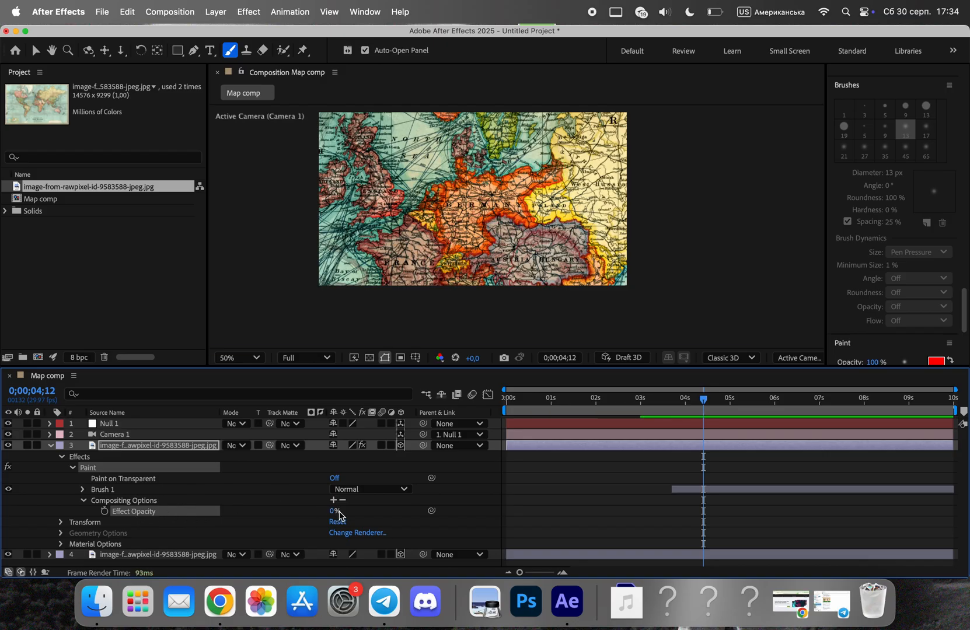
pyautogui.click(81, 489)
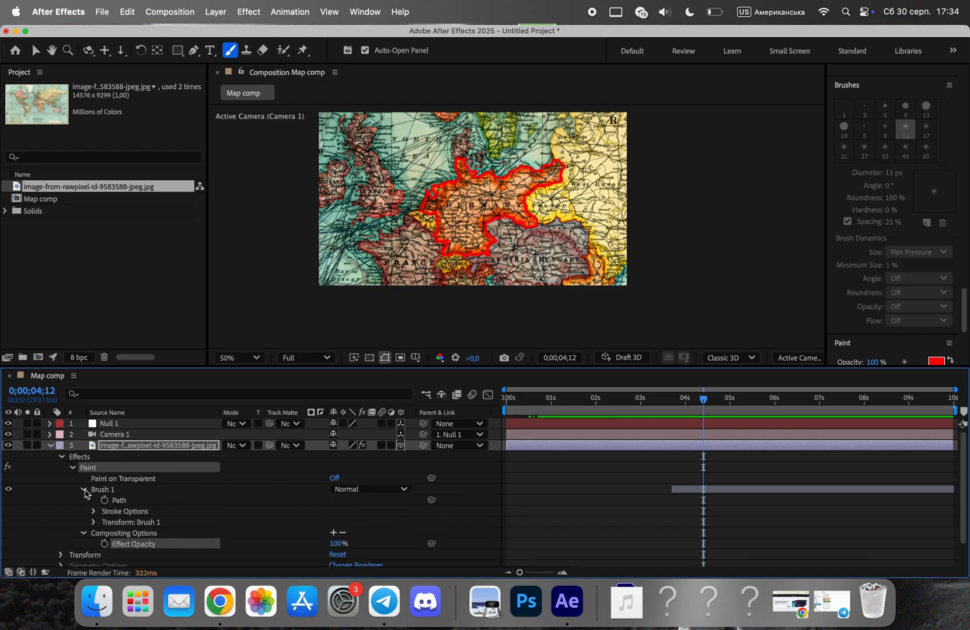
pyautogui.click(334, 478)
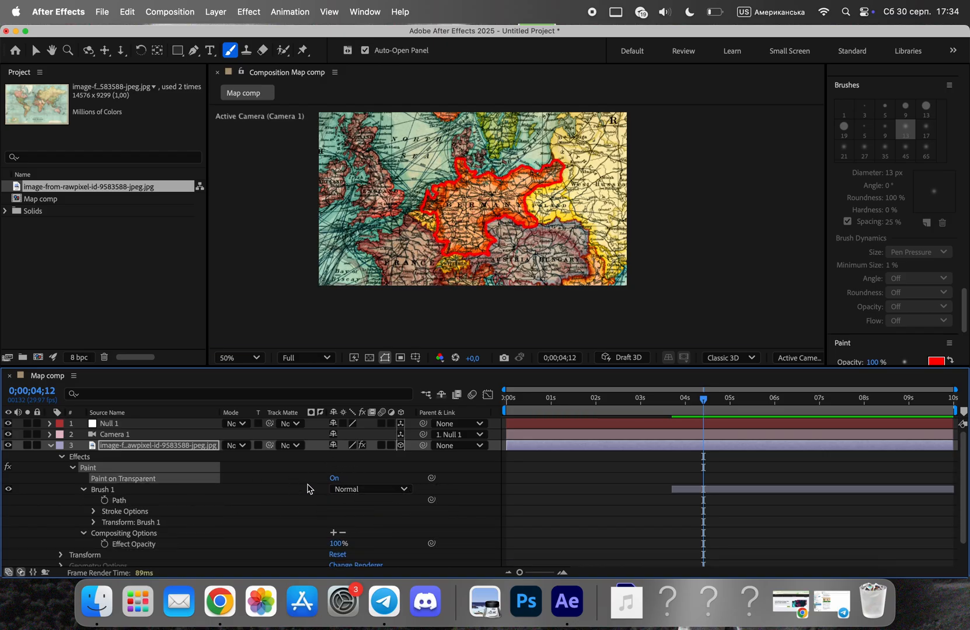
pyautogui.click(92, 522)
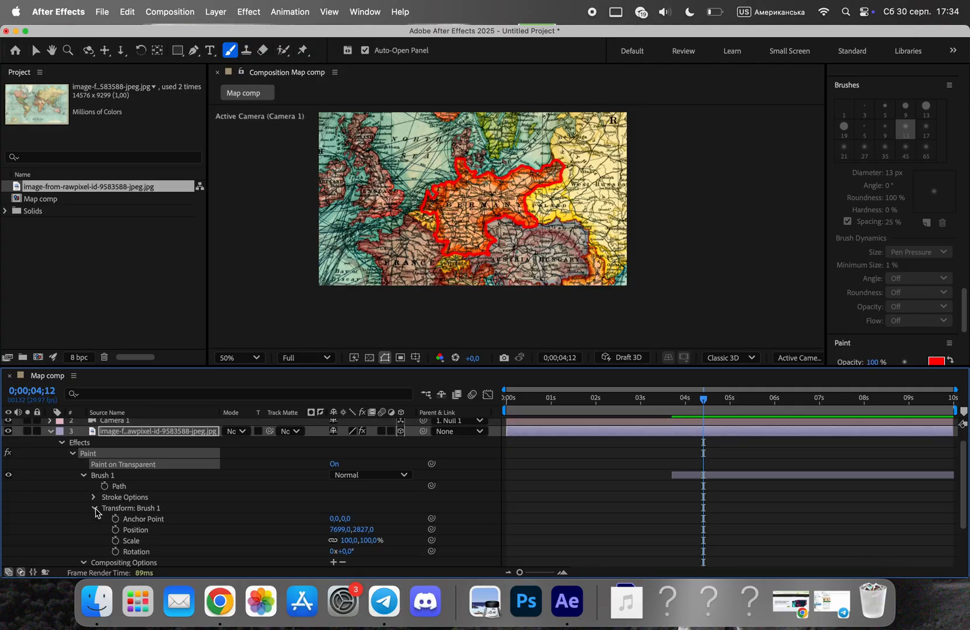
pyautogui.click(338, 474)
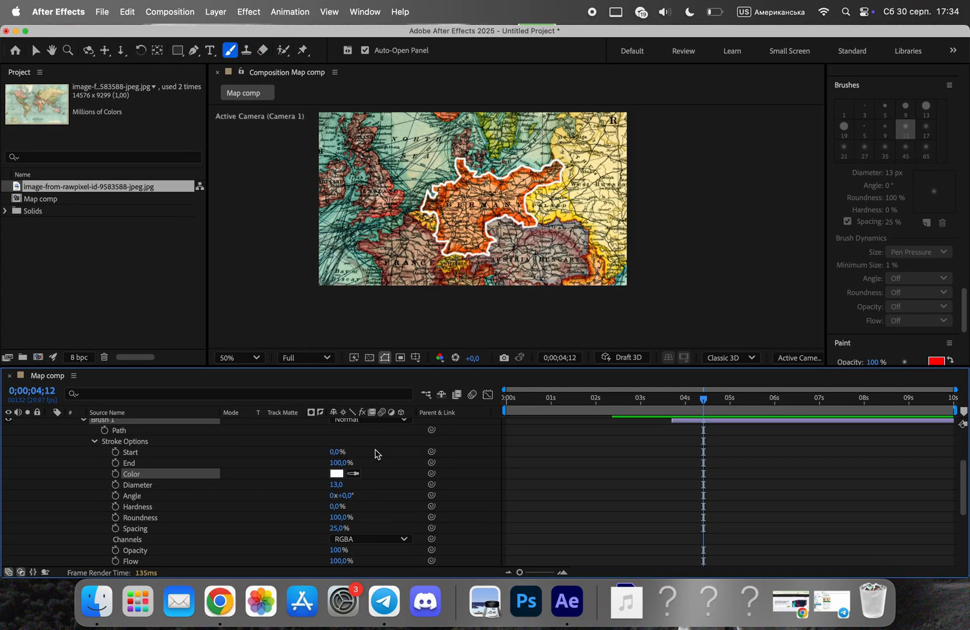
pyautogui.moveTo(336, 485); pyautogui.dragTo(391, 484)
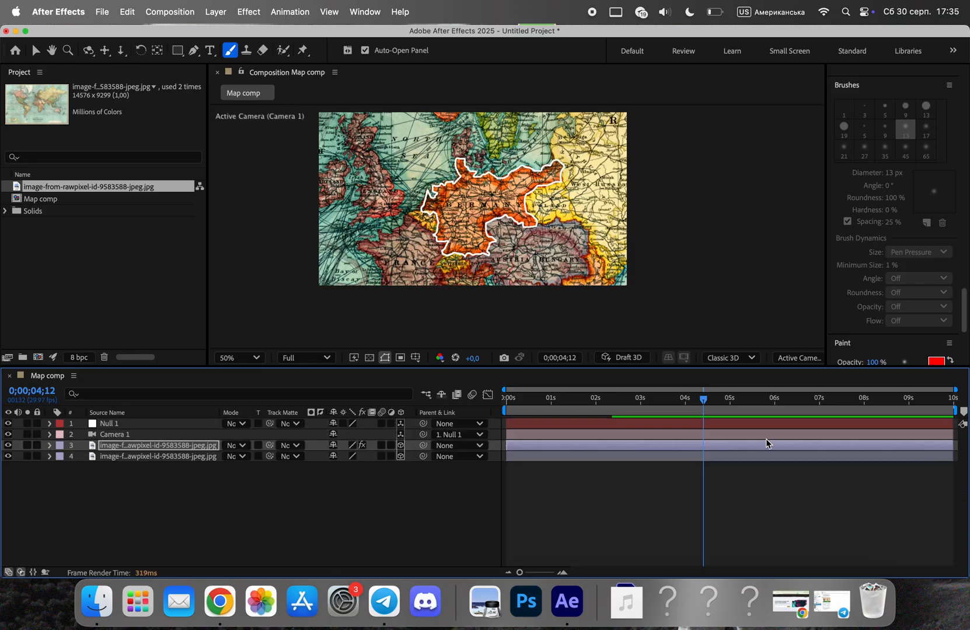
# Fade the border layer's opacity in at 3s with Easy Ease keyframes
pyautogui.moveTo(704, 399); pyautogui.dragTo(647, 405)
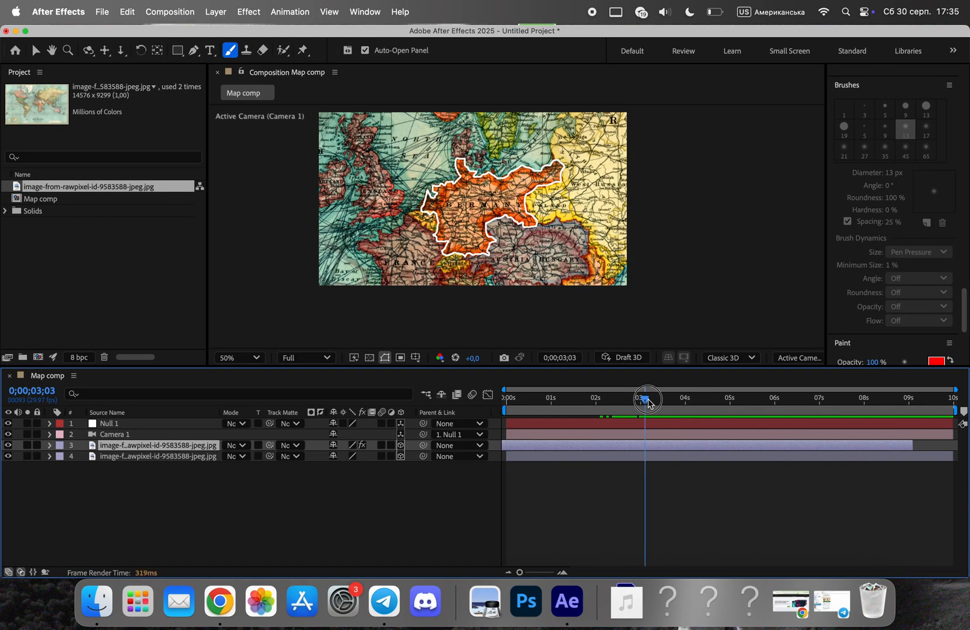
pyautogui.click(49, 447)
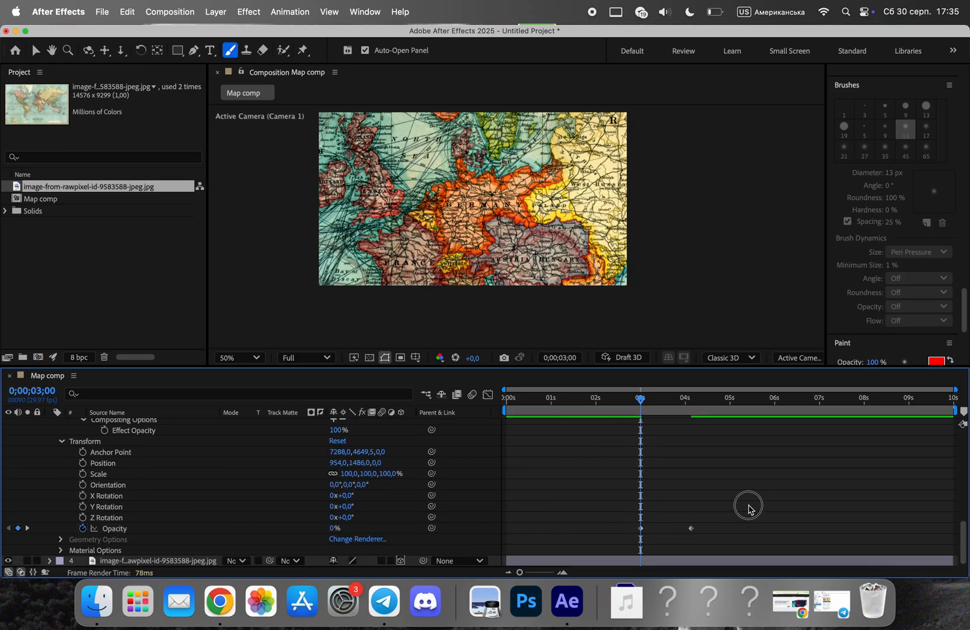
pyautogui.rightClick(640, 529)
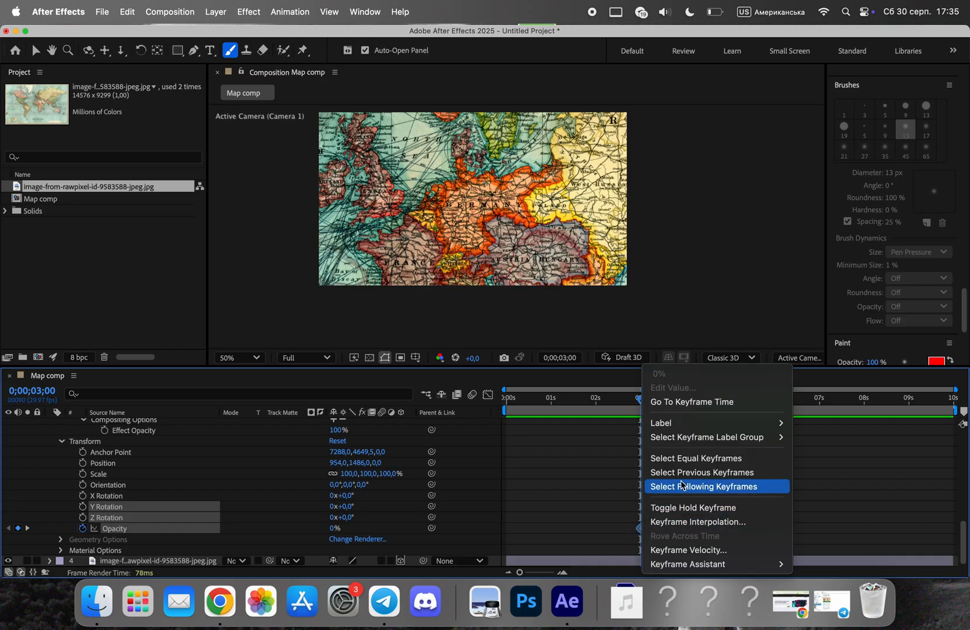
pyautogui.moveTo(686, 563)
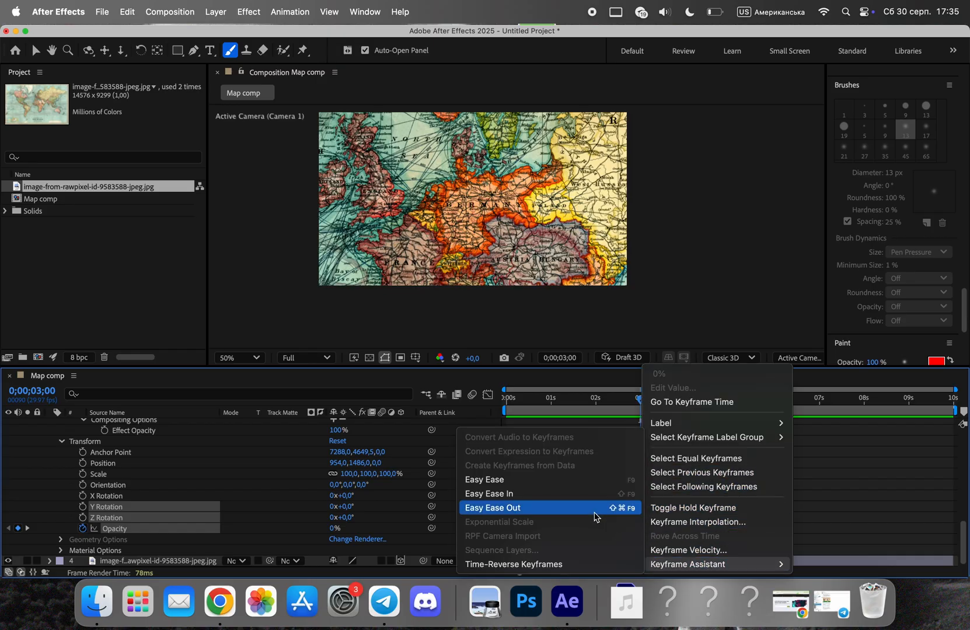
pyautogui.click(493, 507)
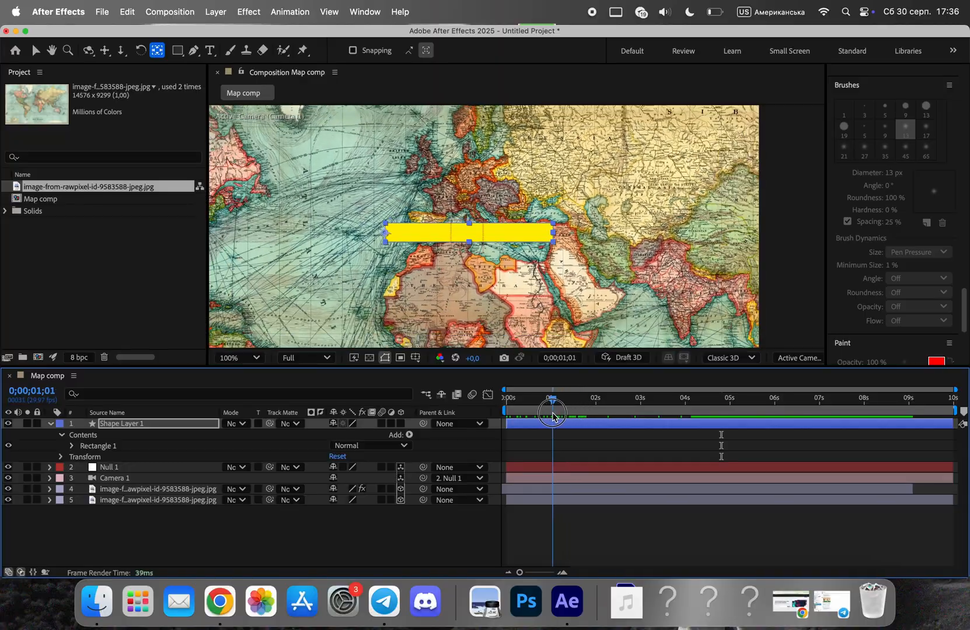
# Keyframe the yellow bar's scale from 0,100% to 100,100% with Easy Ease
pyautogui.click(81, 446)
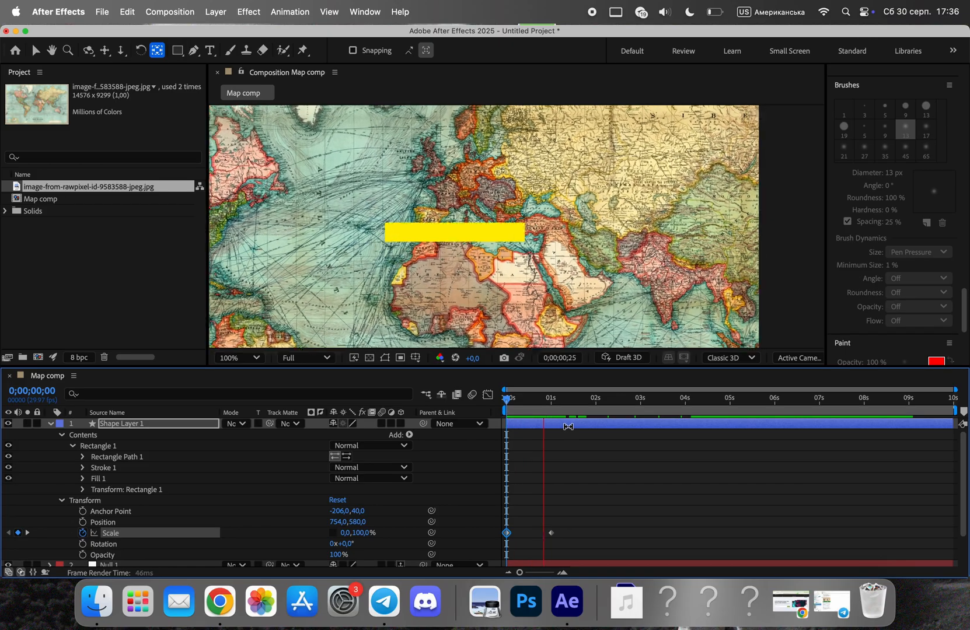
pyautogui.rightClick(550, 532)
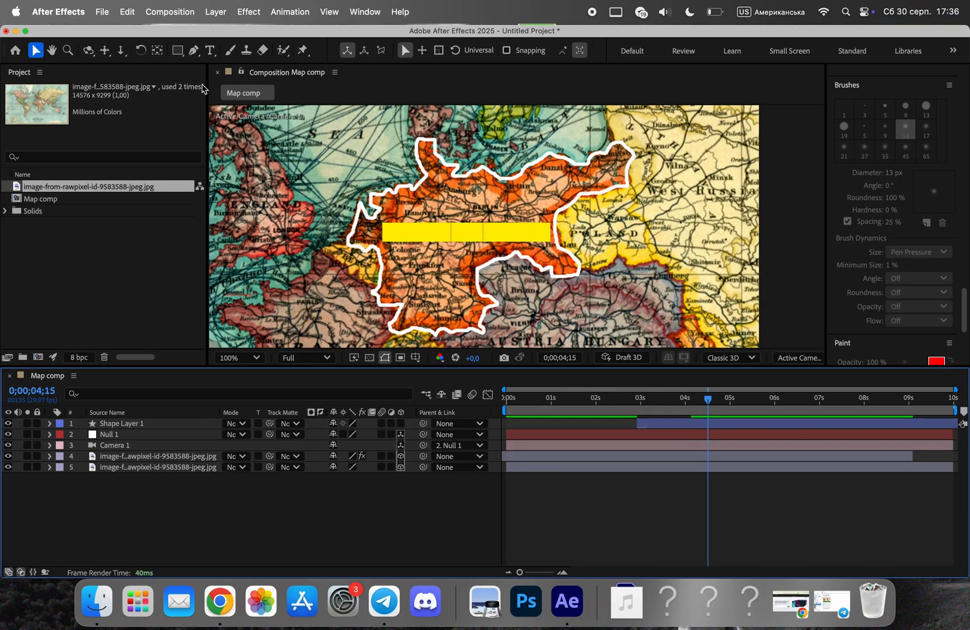
# Enter the title 'Germany' and delay its text layer until after the bar appears
pyautogui.write('Germany')
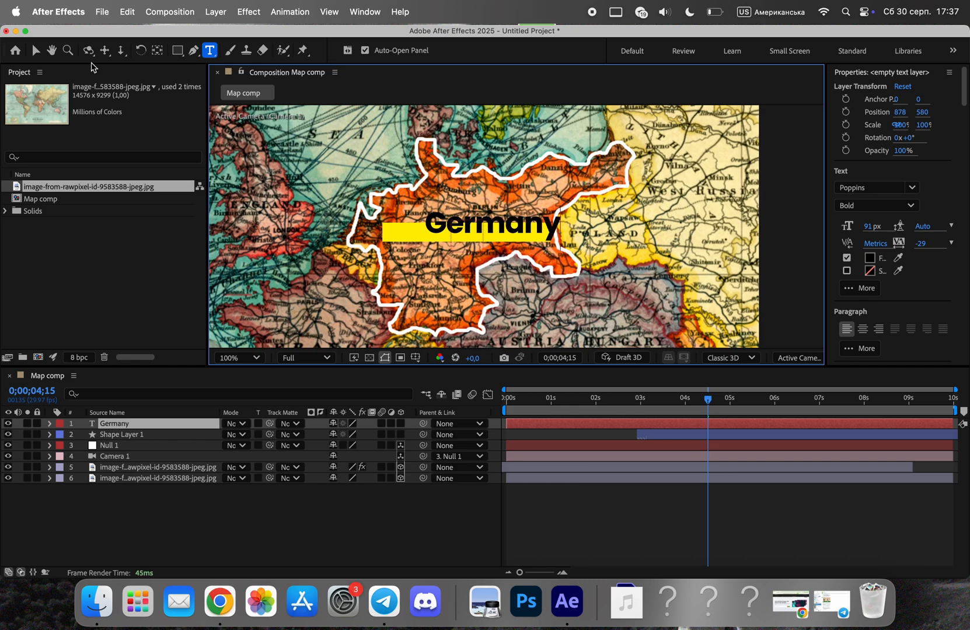
pyautogui.click(35, 50)
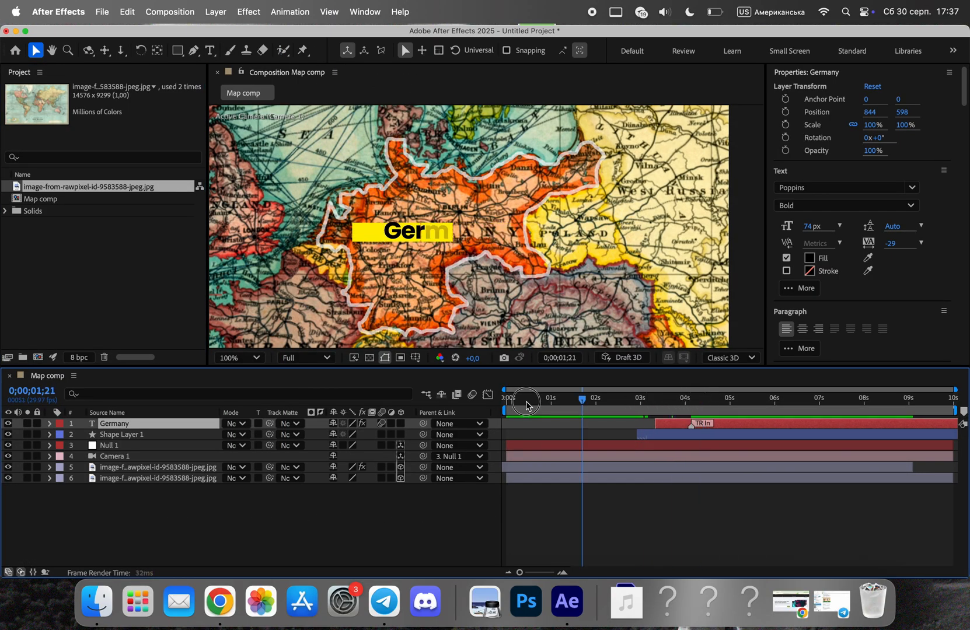
pyautogui.moveTo(524, 401); pyautogui.dragTo(713, 402)
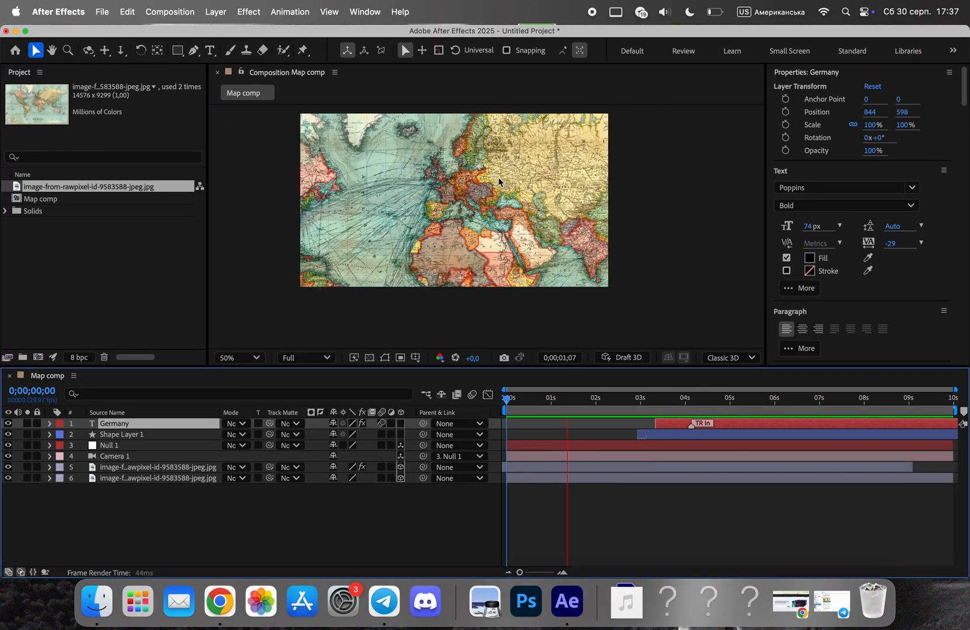
pyautogui.click(718, 398)
pyautogui.write('N')
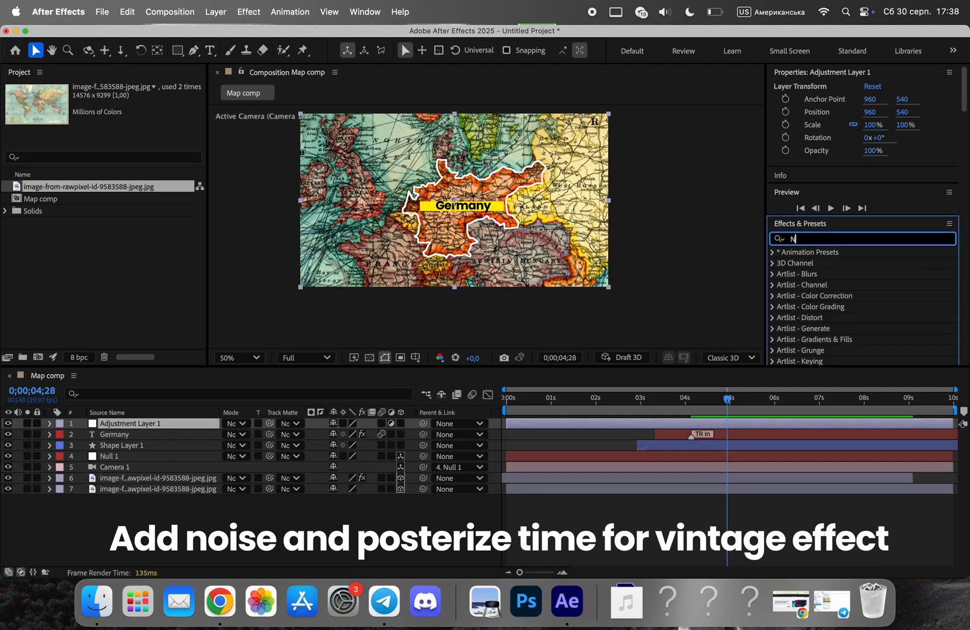
# Apply Noise and Posterize Time effects to the adjustment layer
pyautogui.write('oise')
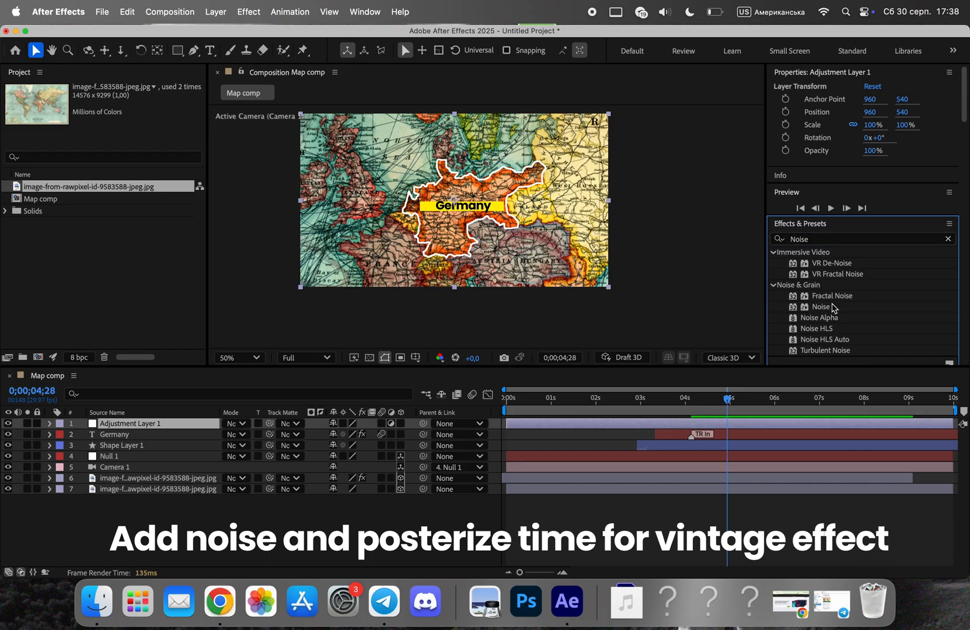
pyautogui.doubleClick(820, 307)
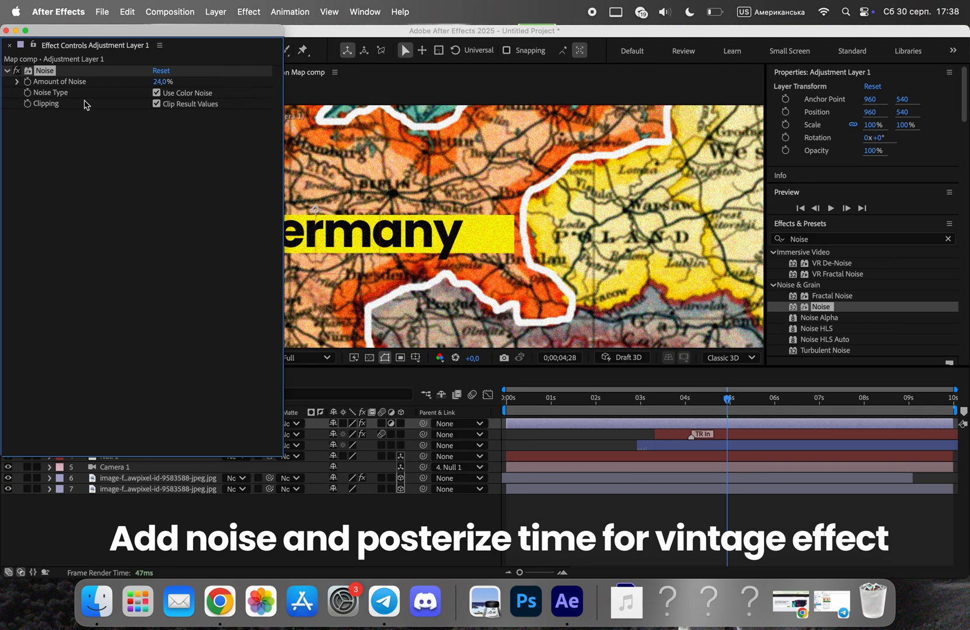
pyautogui.write('Pos')
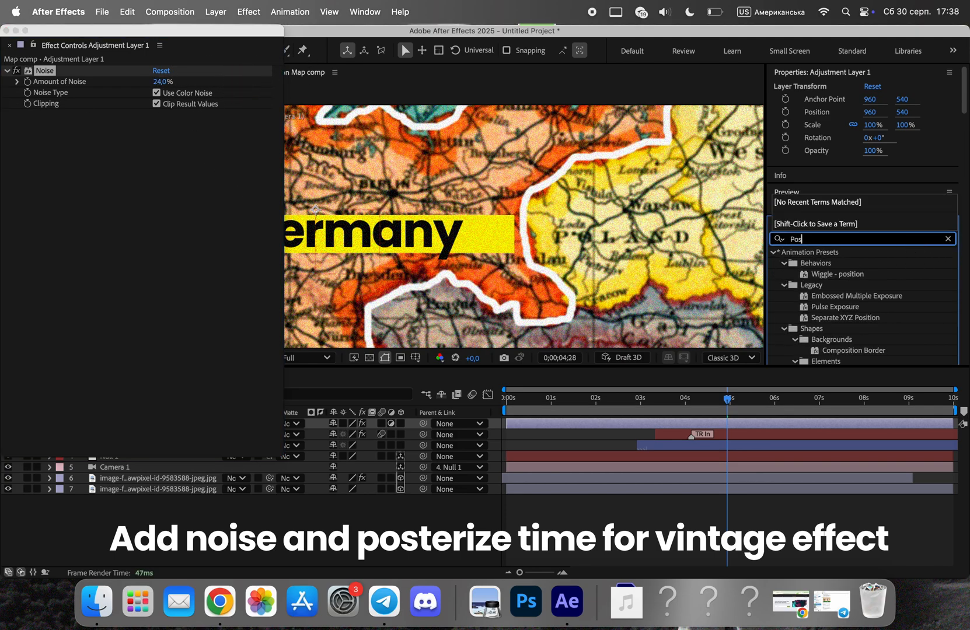
pyautogui.write('osterize time')
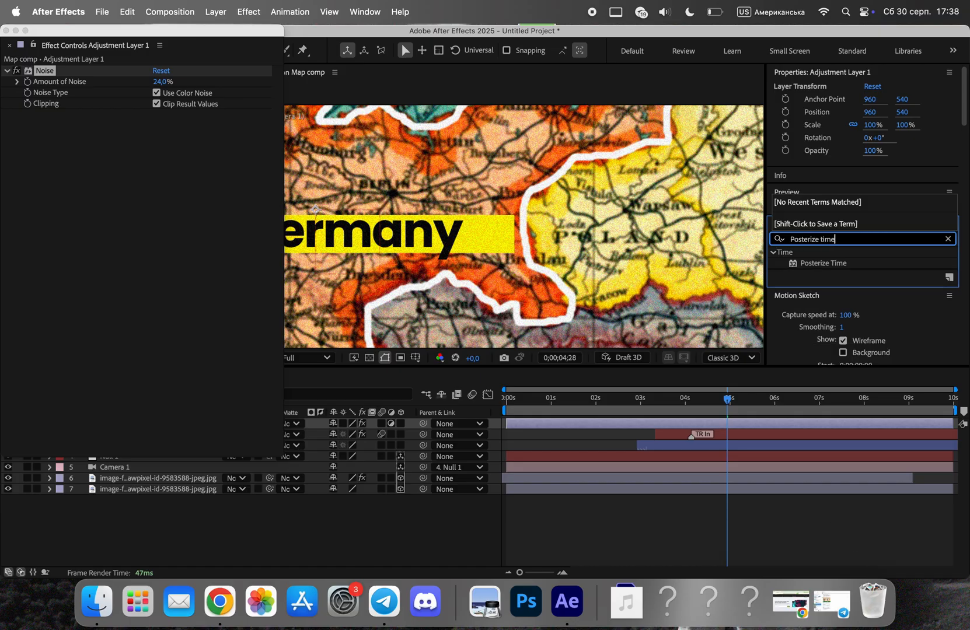
pyautogui.doubleClick(823, 262)
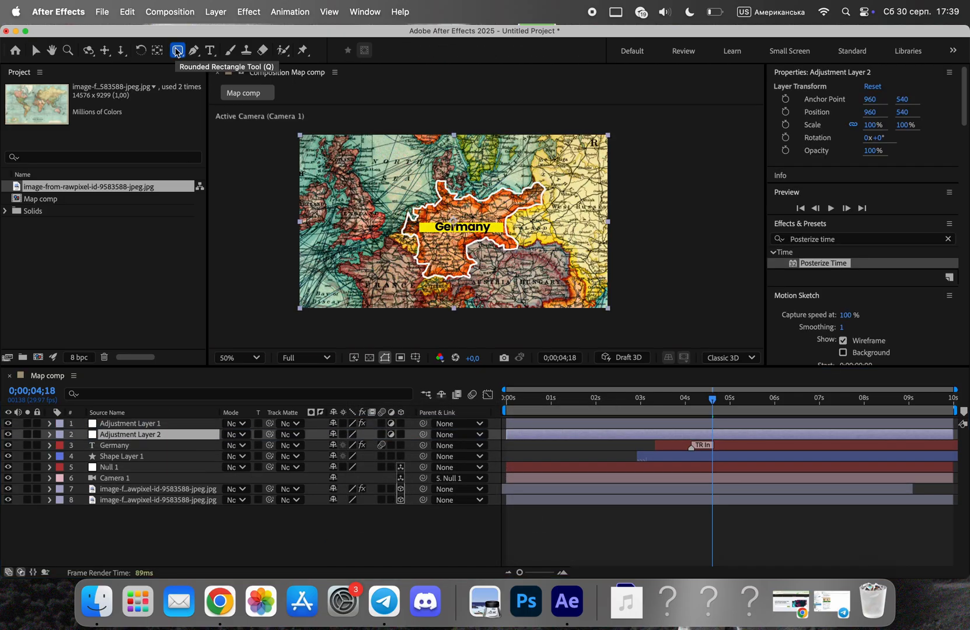
# Mask Adjustment Layer 2 with a subtracted ellipse, apply Fast Box Blur, and feather the mask to 298
pyautogui.click(178, 51)
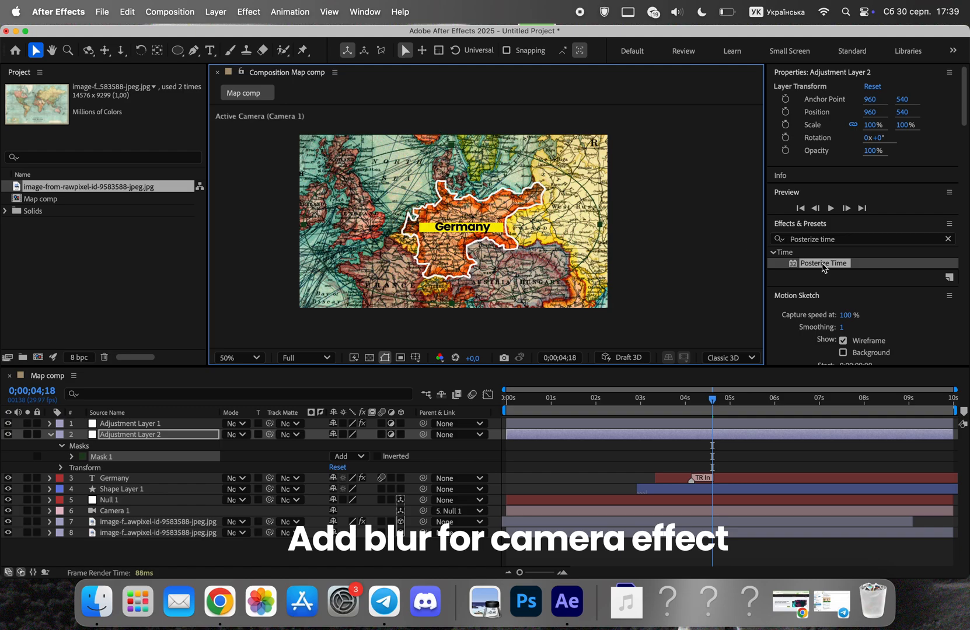
pyautogui.write('идгк')
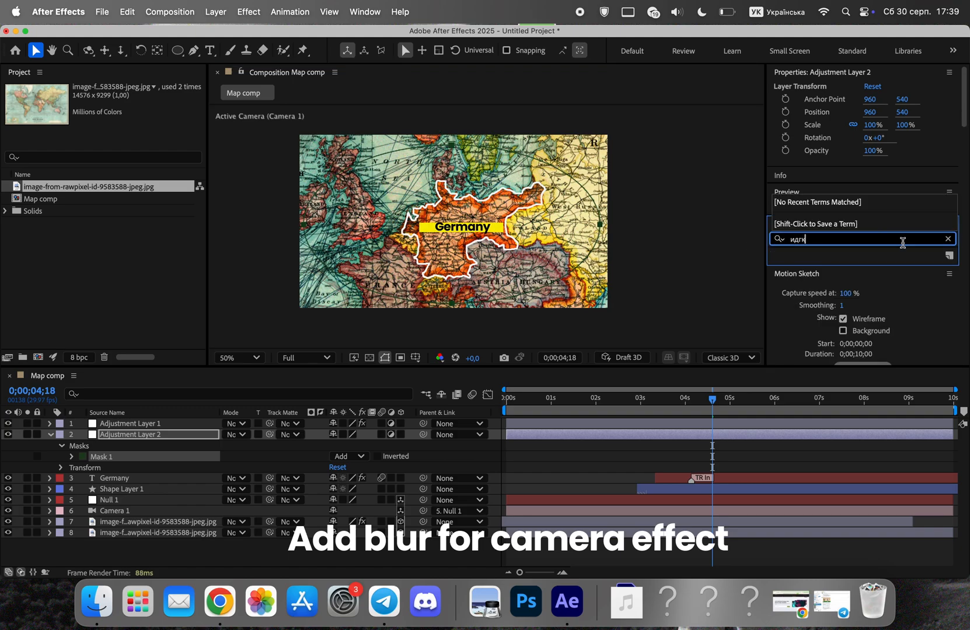
pyautogui.write('blur')
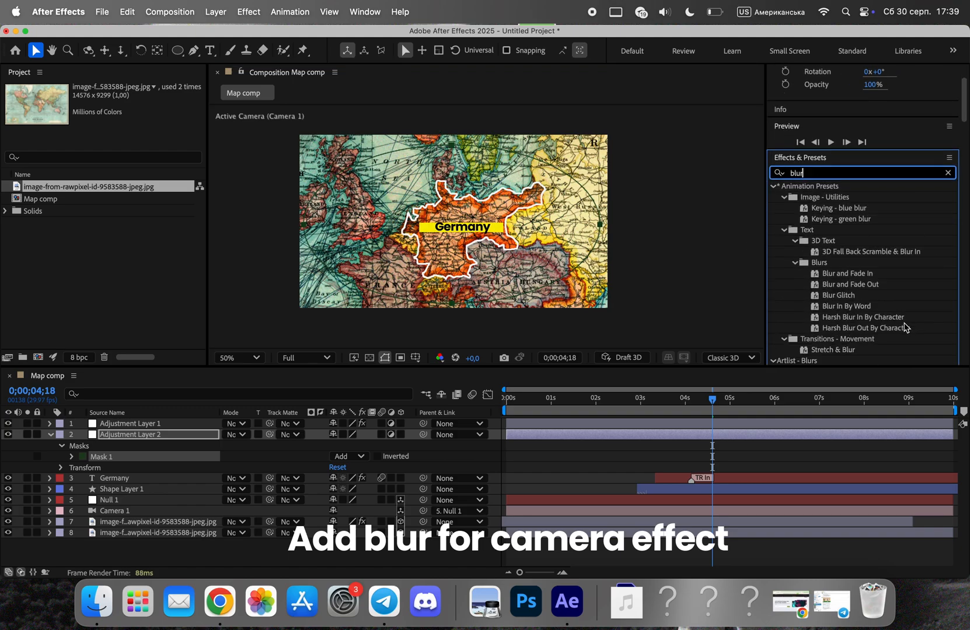
pyautogui.scroll(-3)
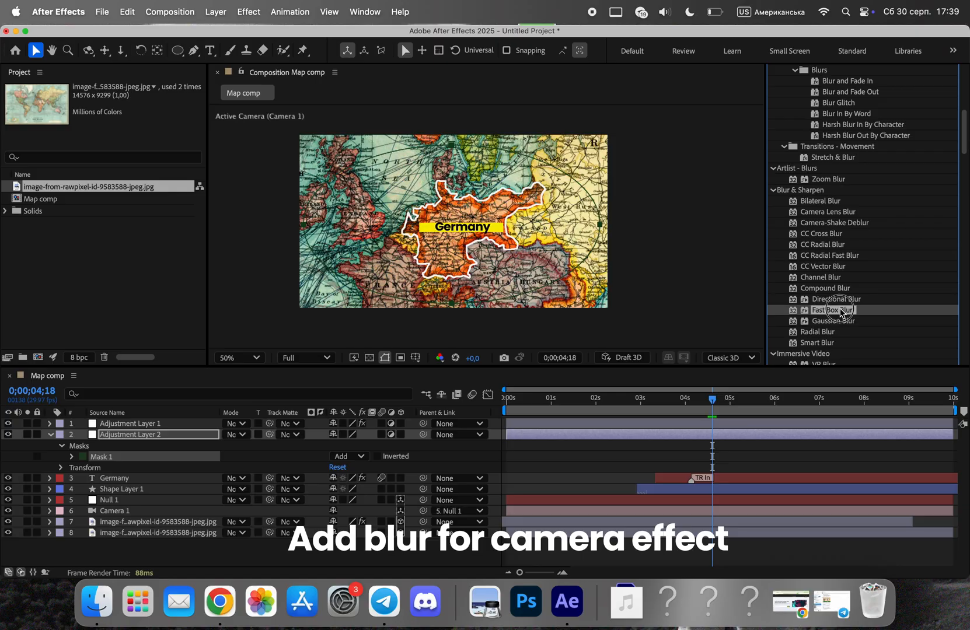
pyautogui.doubleClick(833, 309)
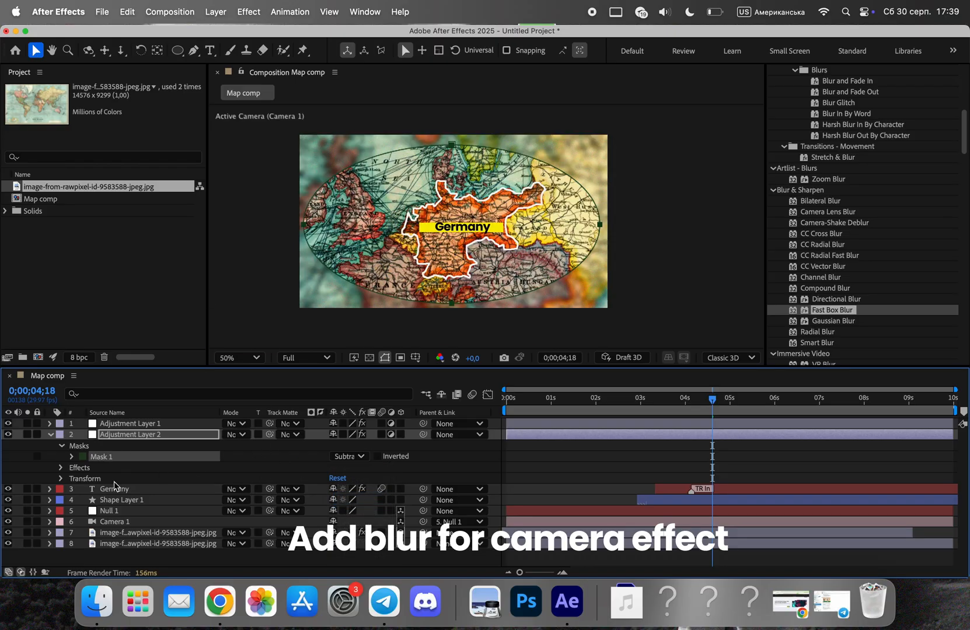
pyautogui.click(70, 456)
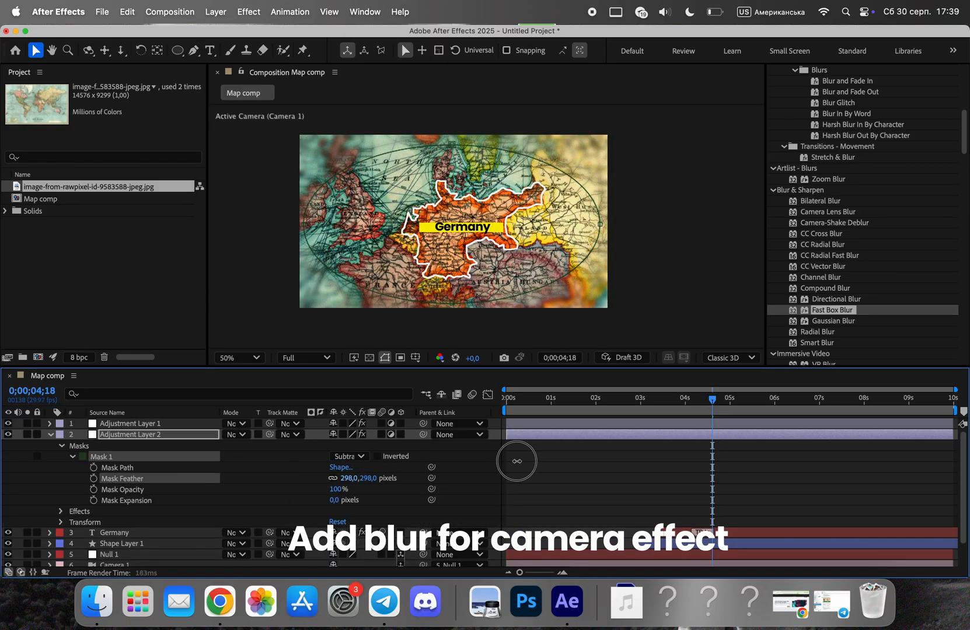